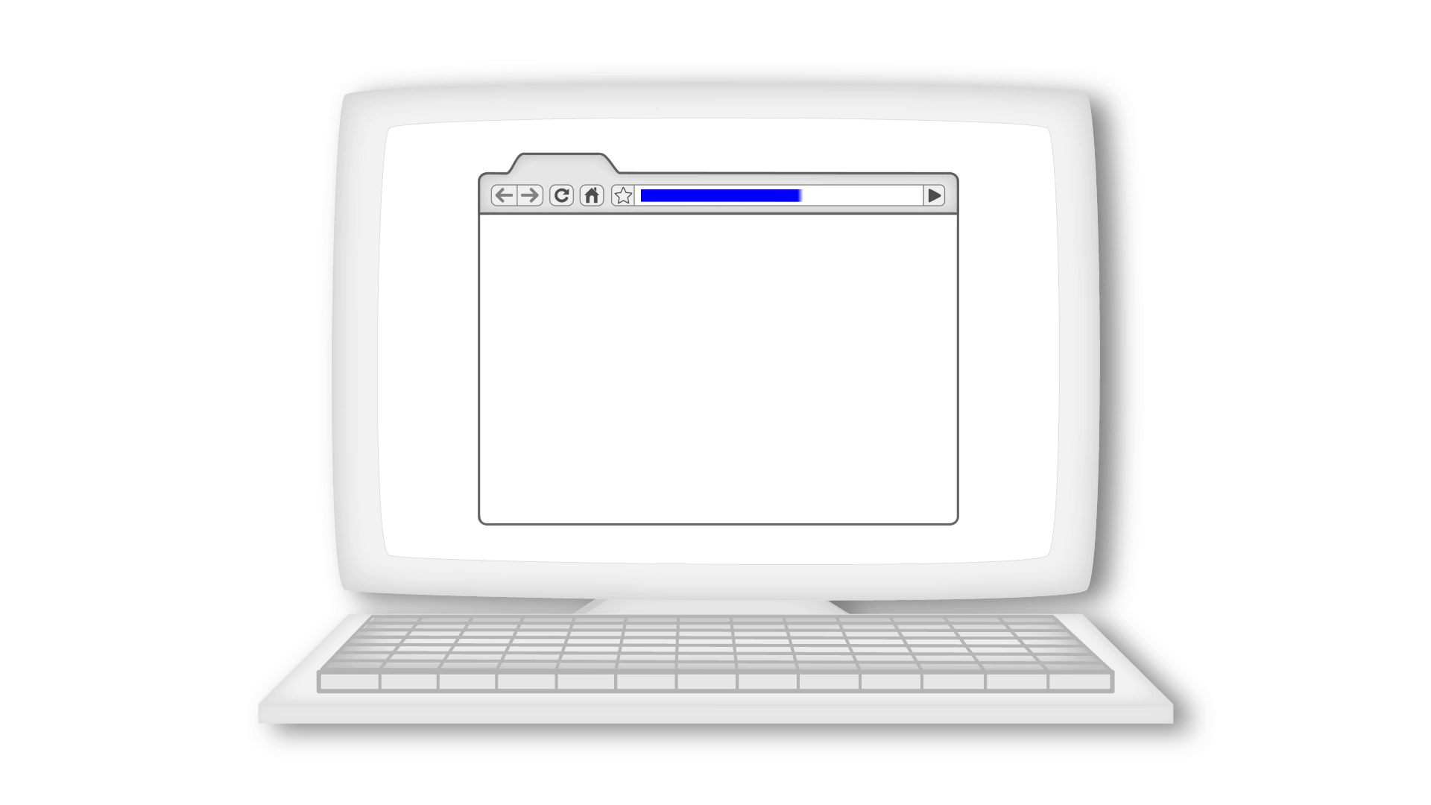
Pick the 'Public on the web' visibility option in the resume's Sharing settings
{"action": "left_click", "coordinate": [931, 196]}
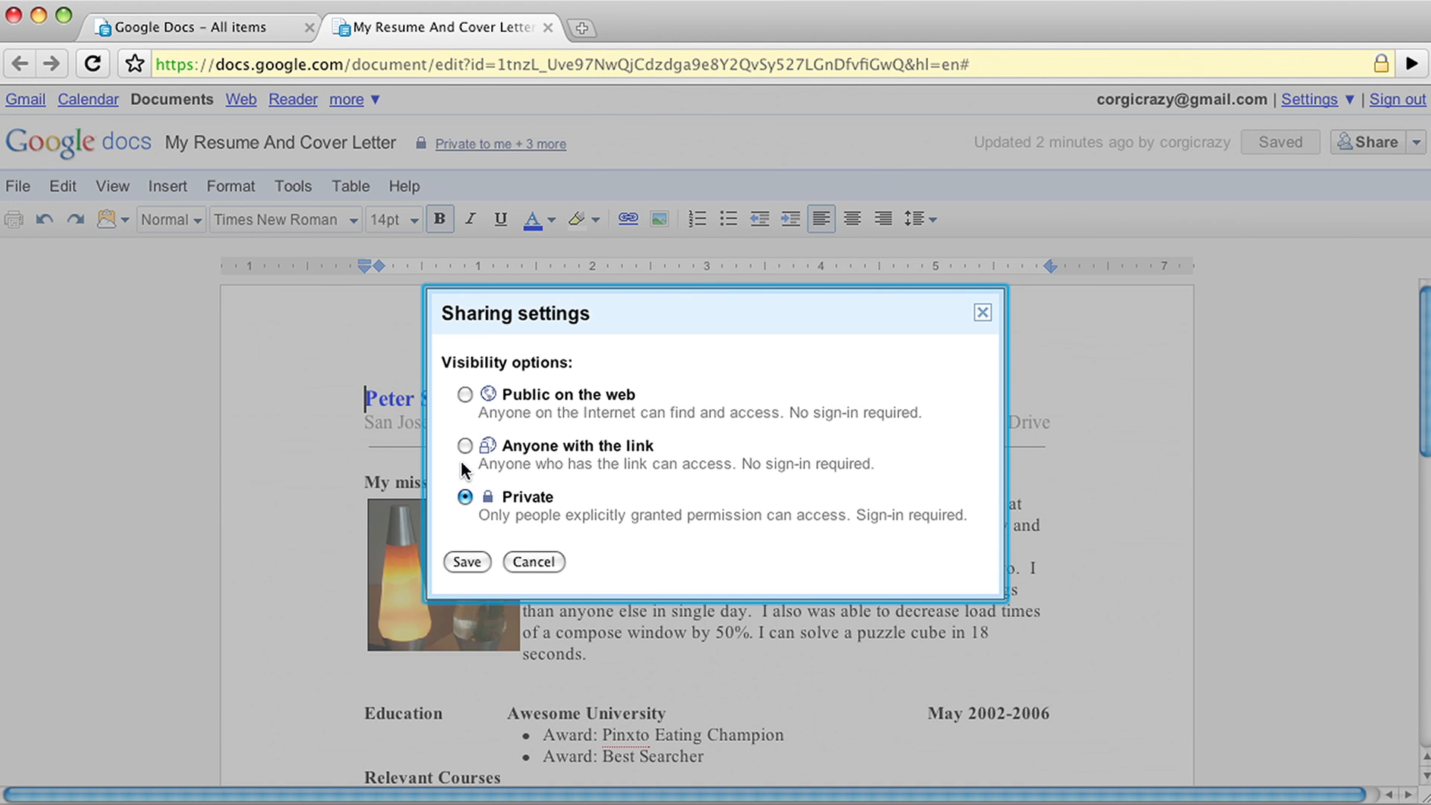
{"action": "left_click", "coordinate": [466, 446]}
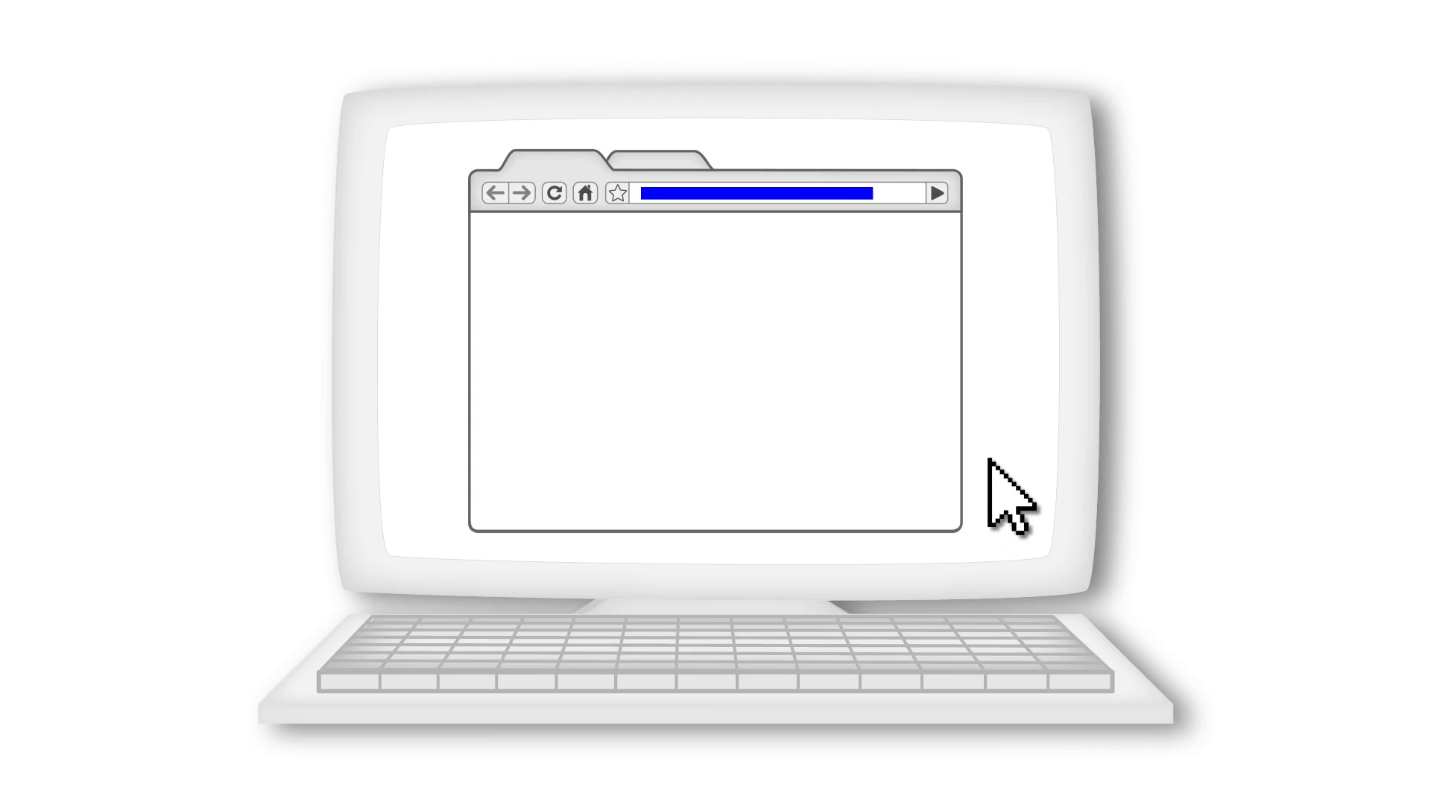
{"action": "left_click", "coordinate": [932, 194]}
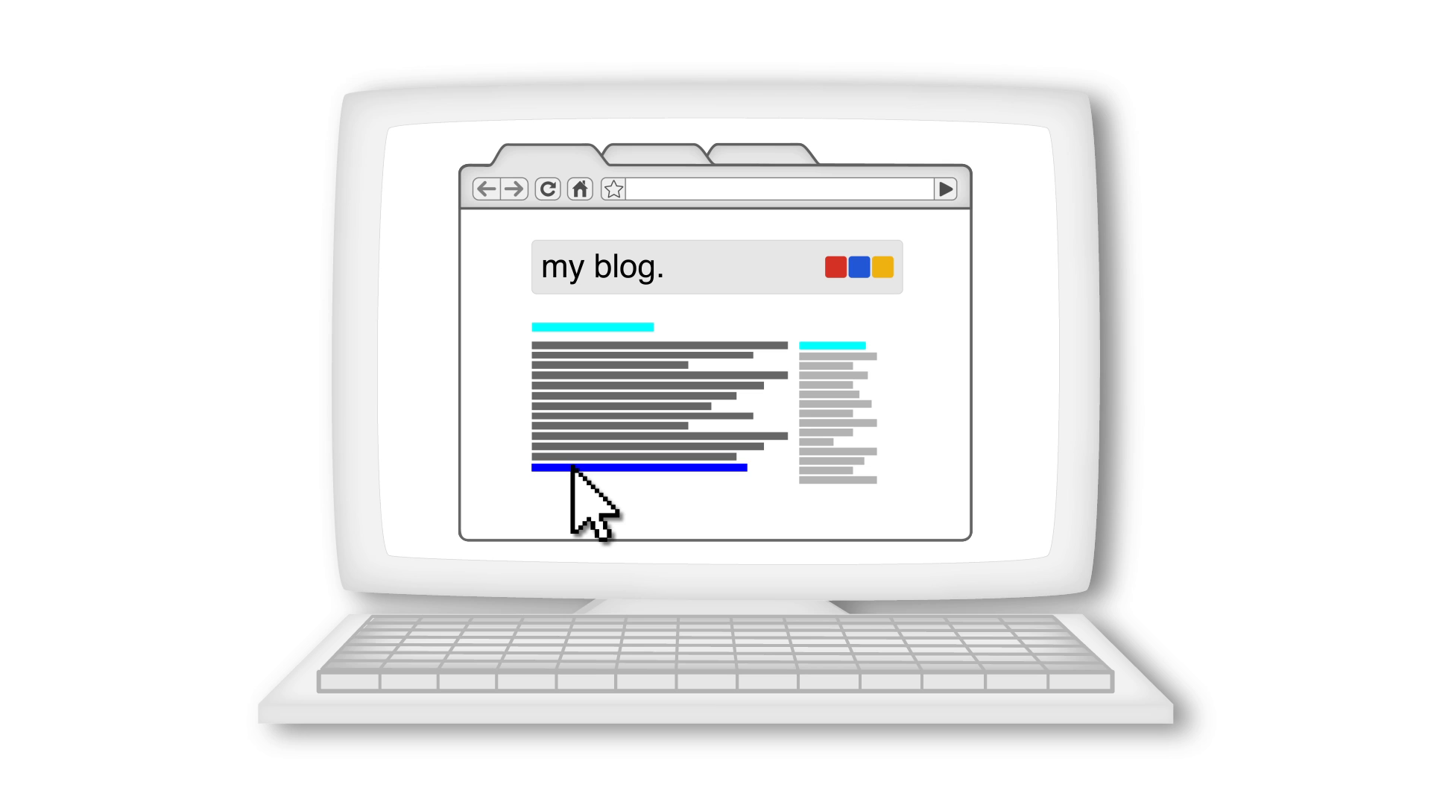
{"action": "mouse_move", "coordinate": [628, 430]}
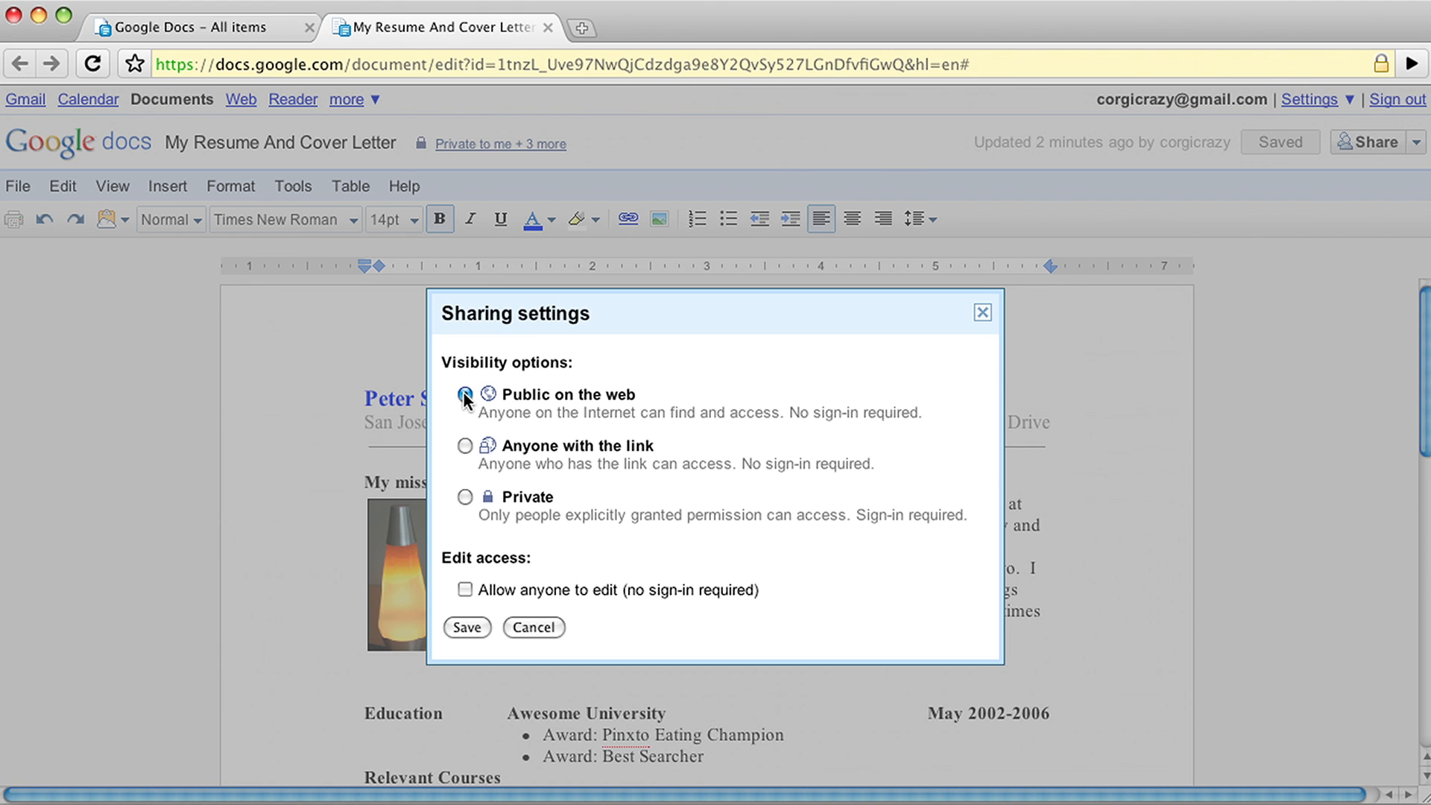
Select 'Public on the web' and enable 'Allow anyone to edit (no sign-in required)'
{"action": "left_click", "coordinate": [465, 394]}
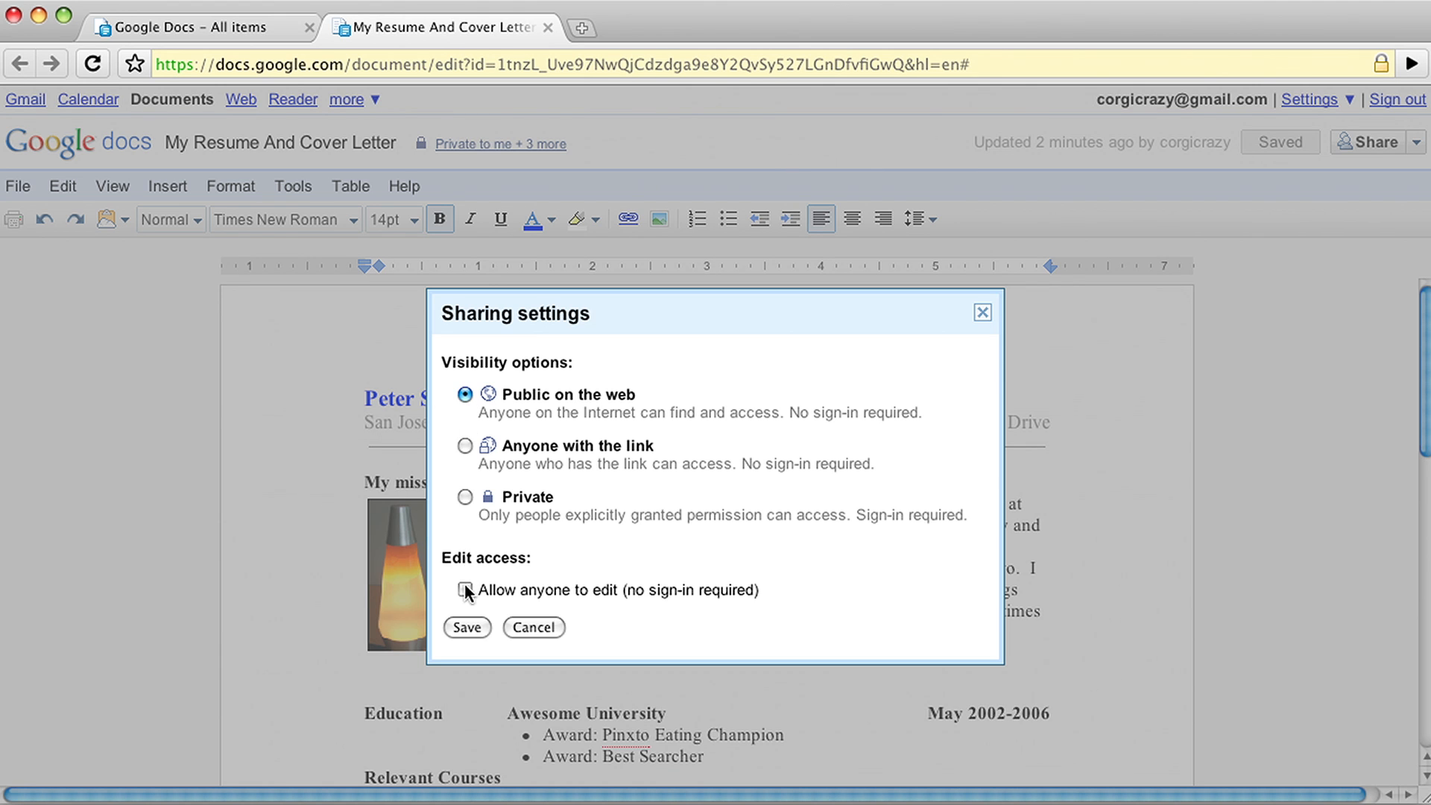
{"action": "left_click", "coordinate": [466, 628]}
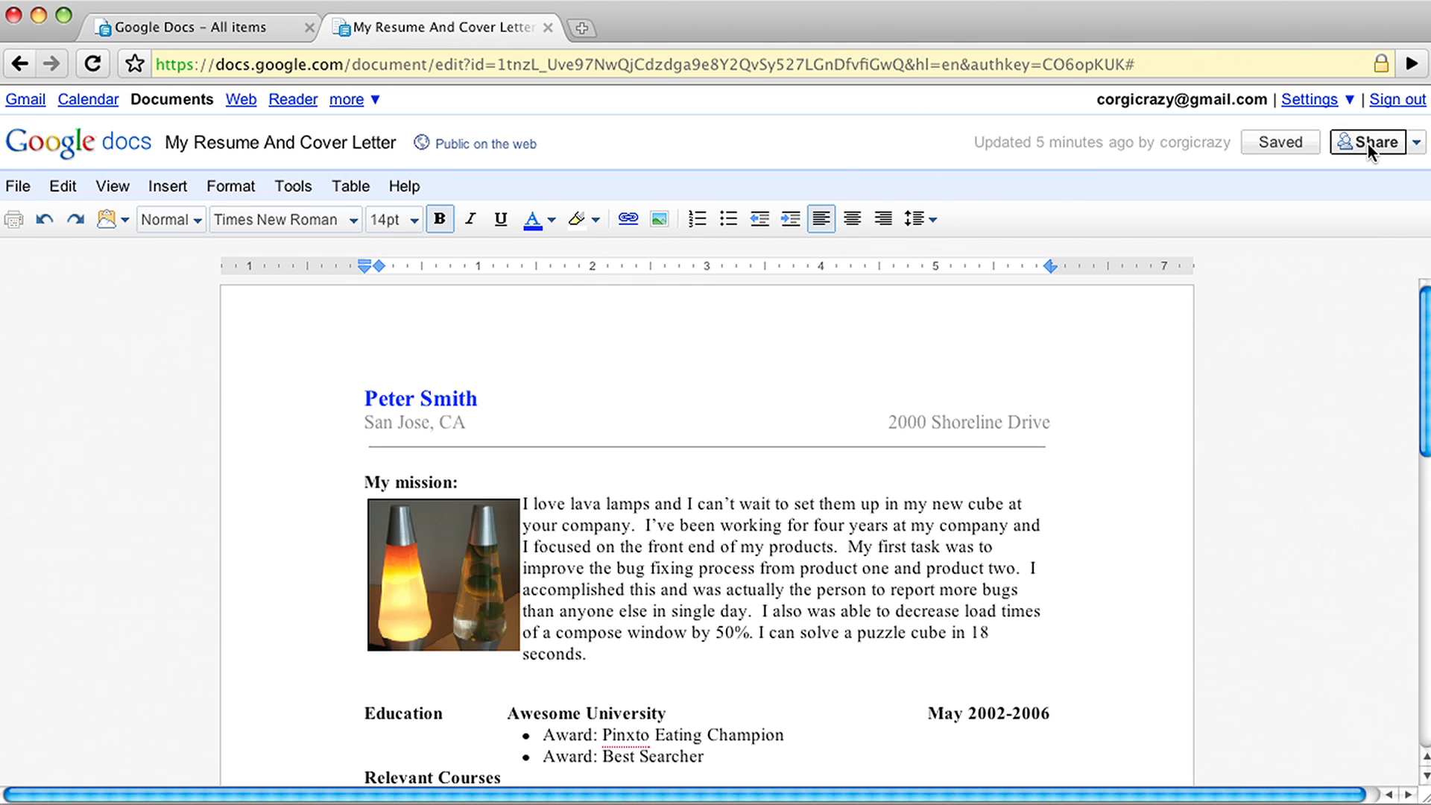
Switch the resume's visibility from public to 'Anyone with the link' and save
{"action": "left_click", "coordinate": [1369, 143]}
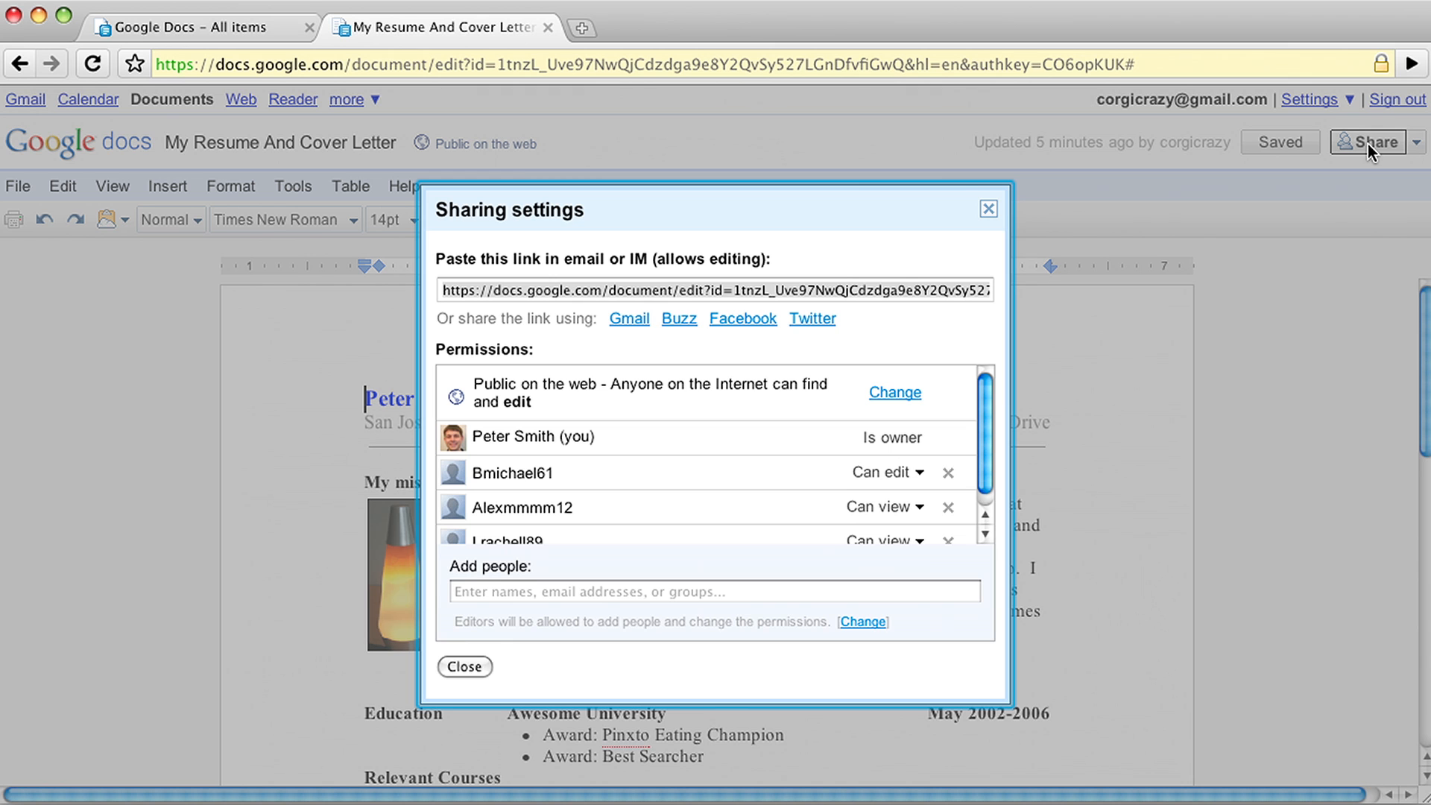
{"action": "left_click", "coordinate": [894, 392]}
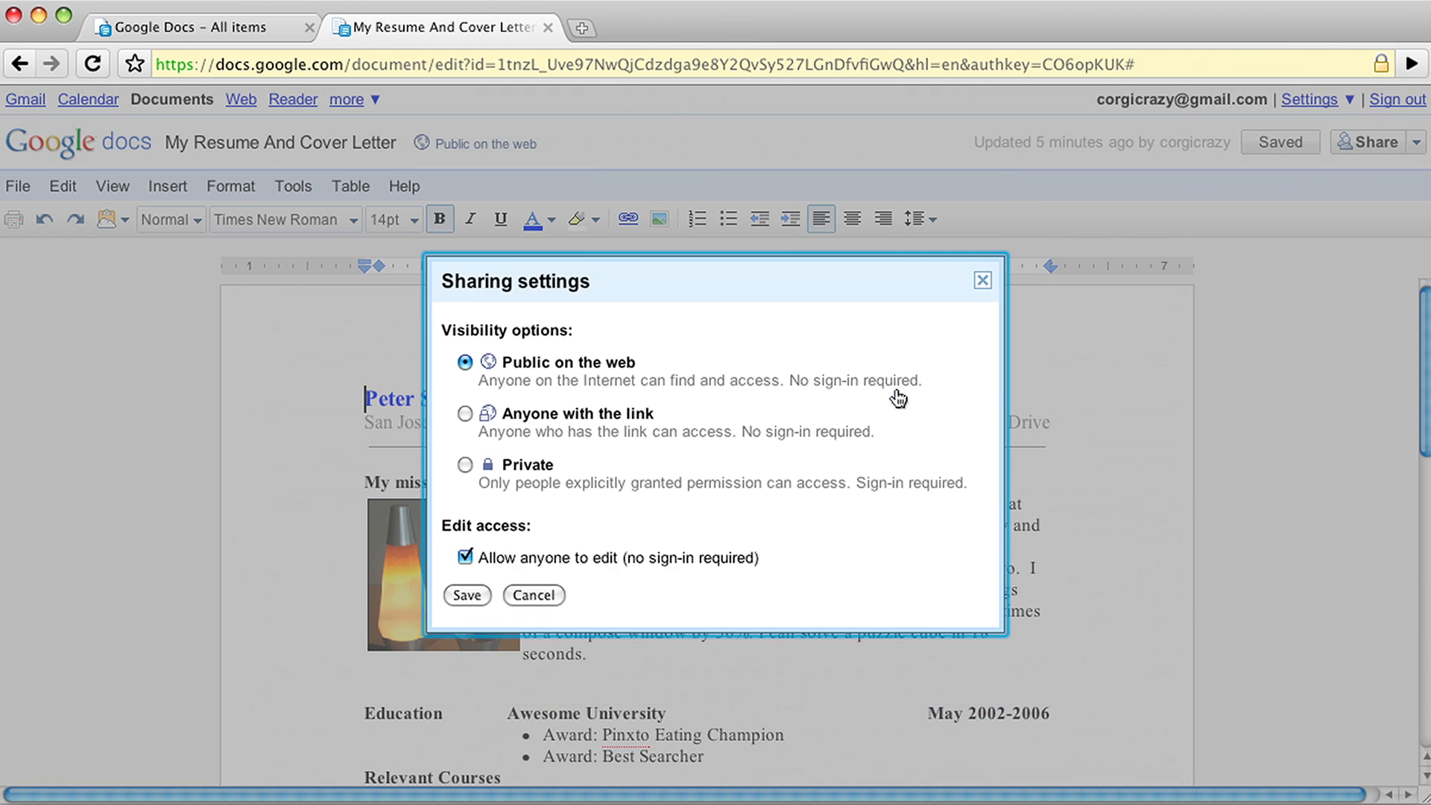
{"action": "left_click", "coordinate": [465, 414]}
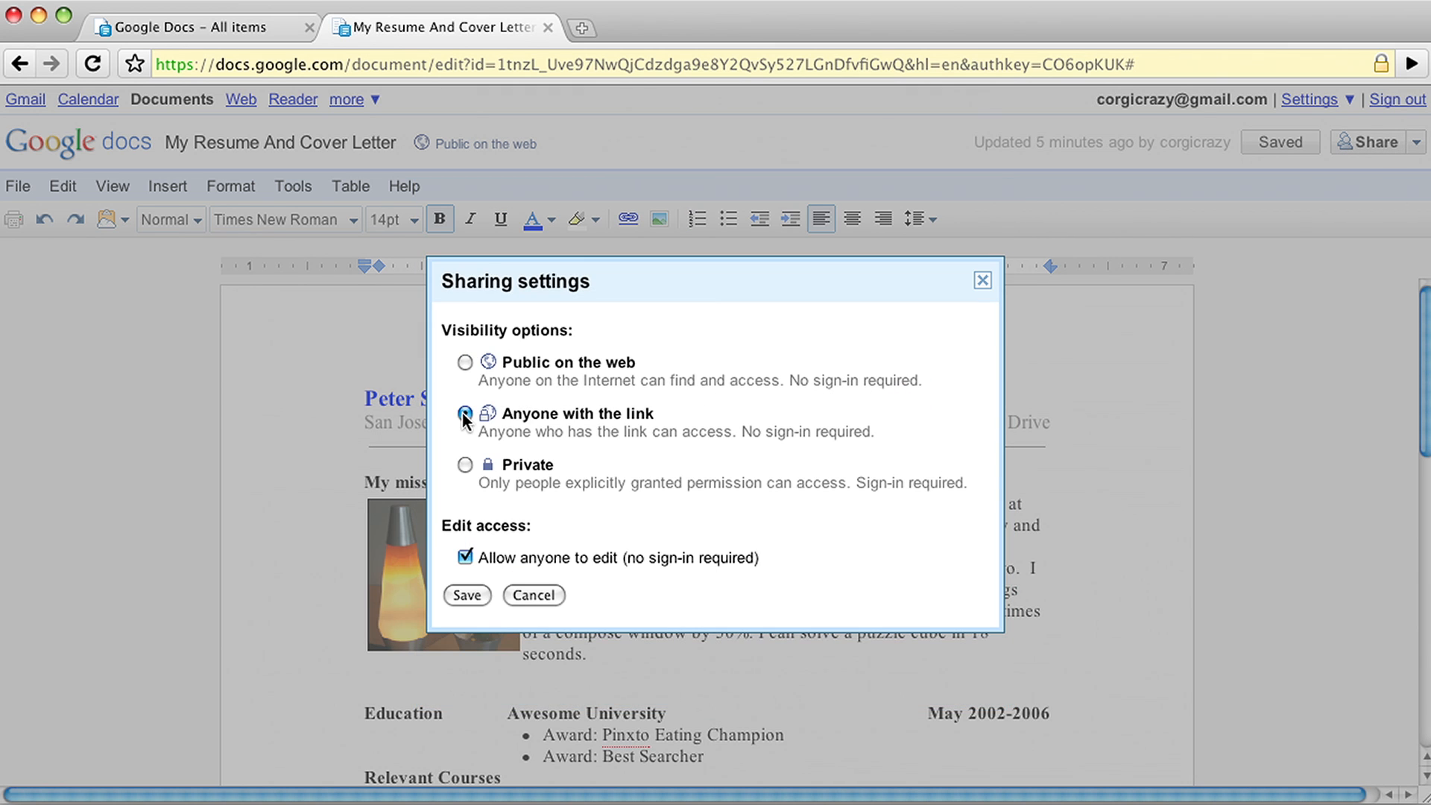
{"action": "left_click", "coordinate": [466, 594]}
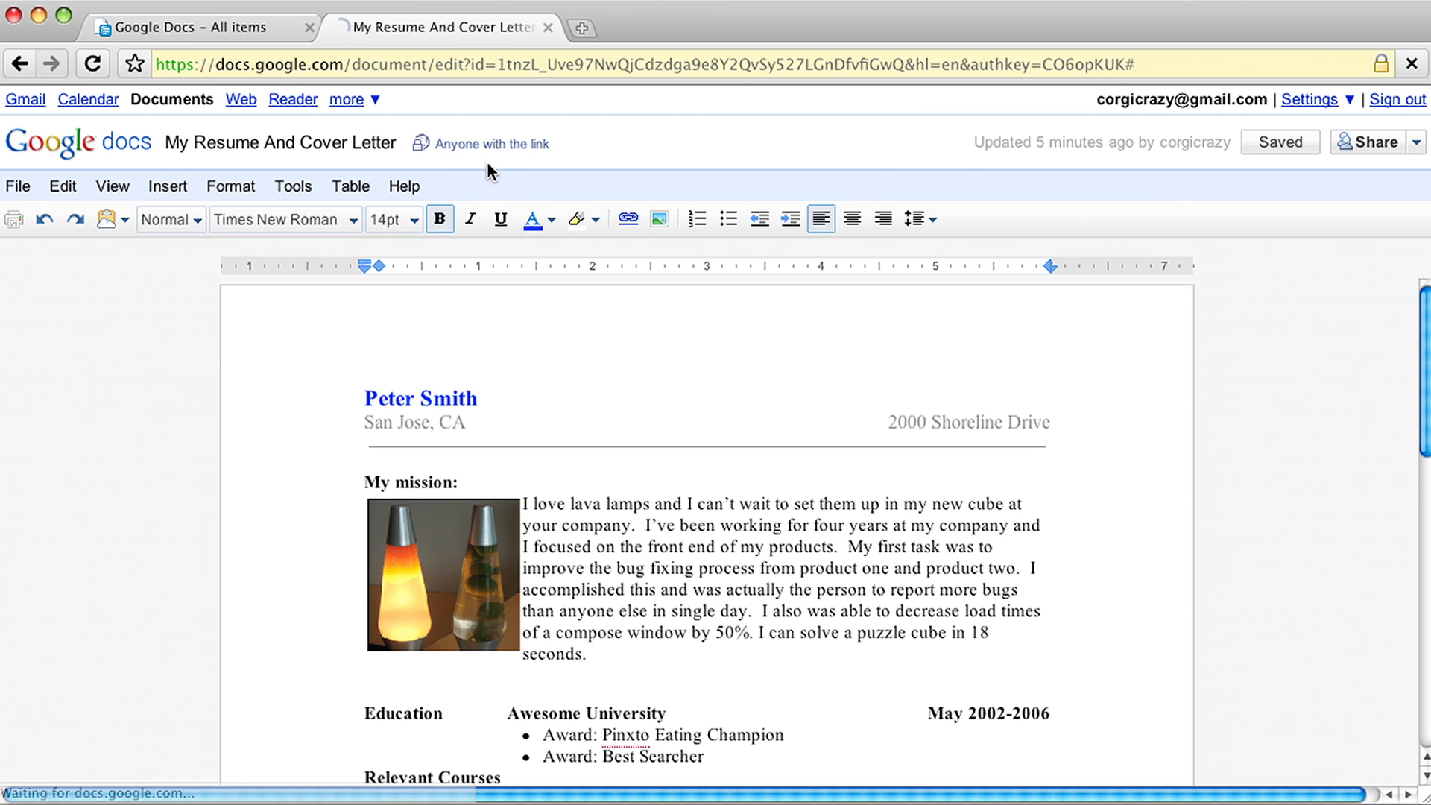